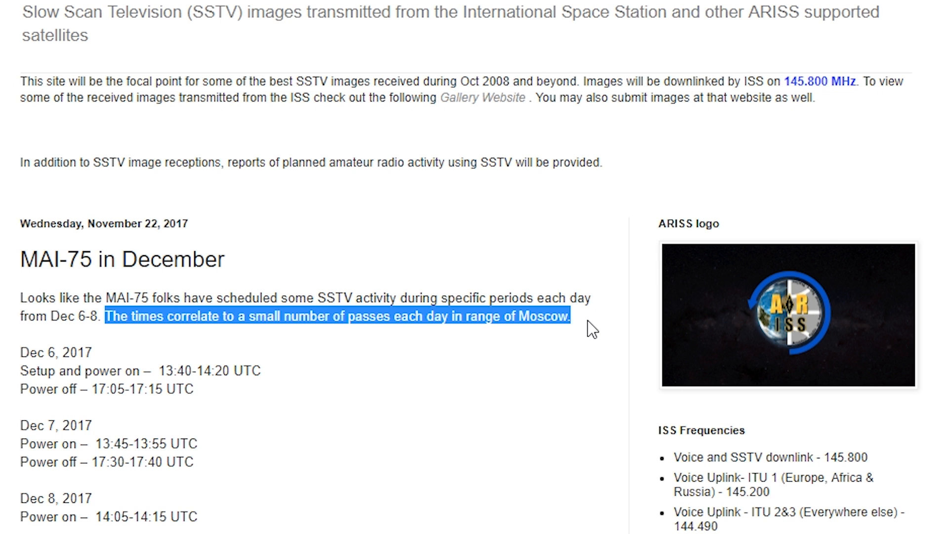
Read the extended-testing lines in the schedule and select the 5 December test start date
scroll("down", 3)
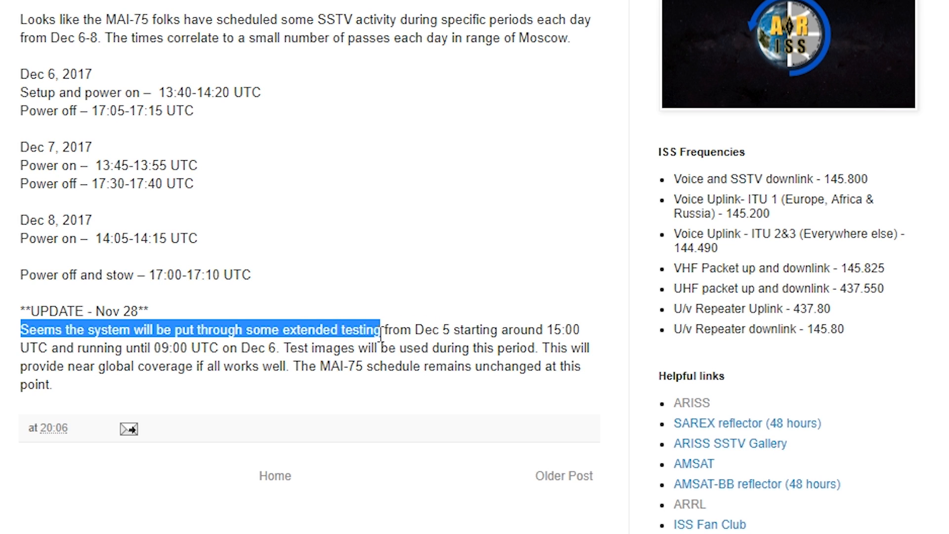
left_click(293, 347)
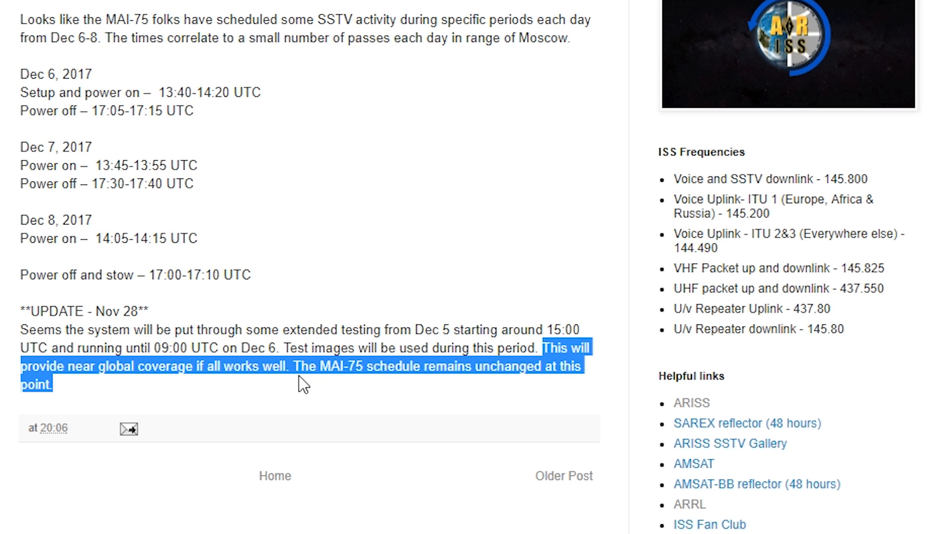
left_click(290, 366)
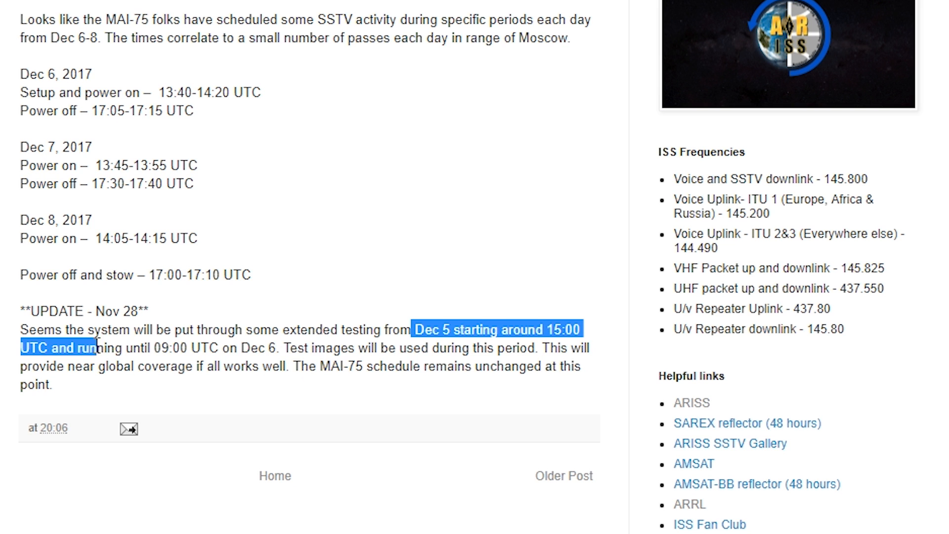
left_click(443, 330)
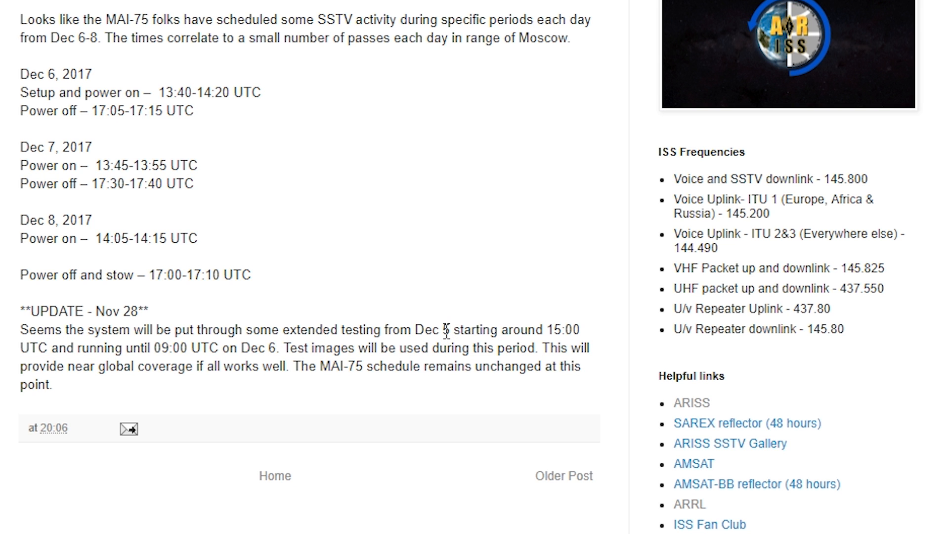
double_click(562, 329)
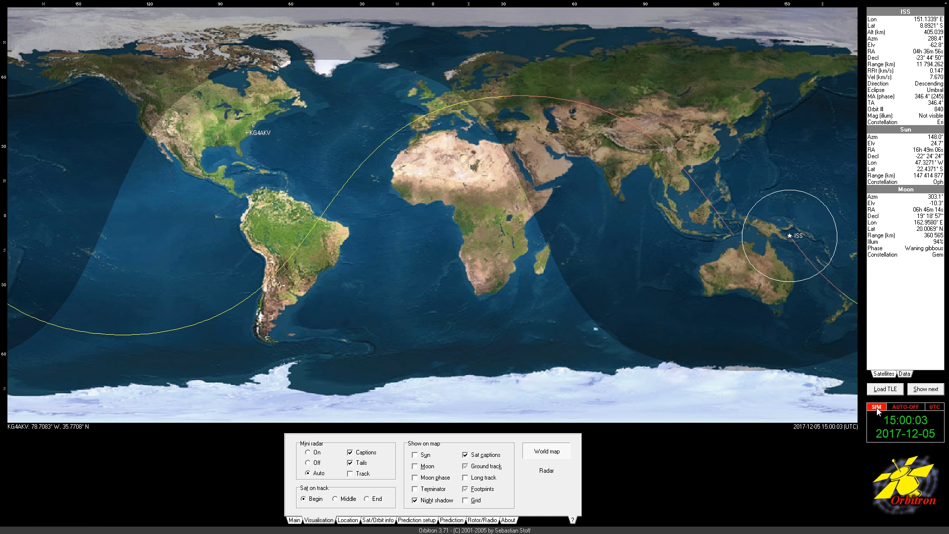
mouse_move(720, 435)
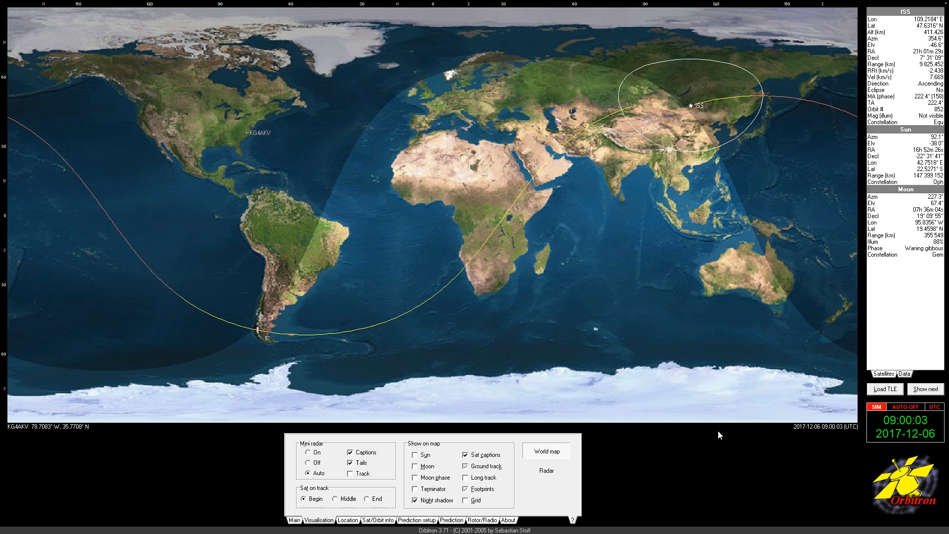
mouse_move(746, 154)
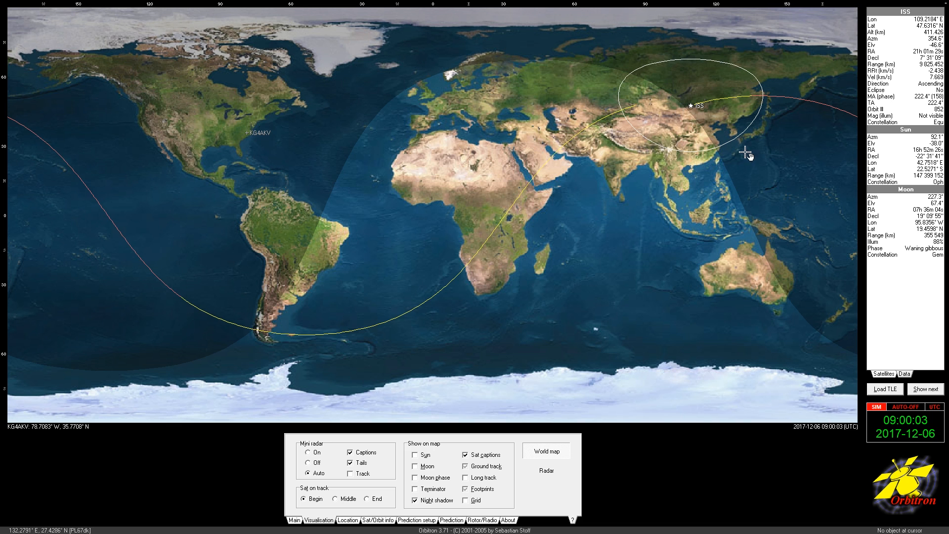
Return to the schedule and highlight the Dec 6 'Setup and power on 13:40-14:20 UTC' line, selecting the 13:40 hour
key("alt+tab")
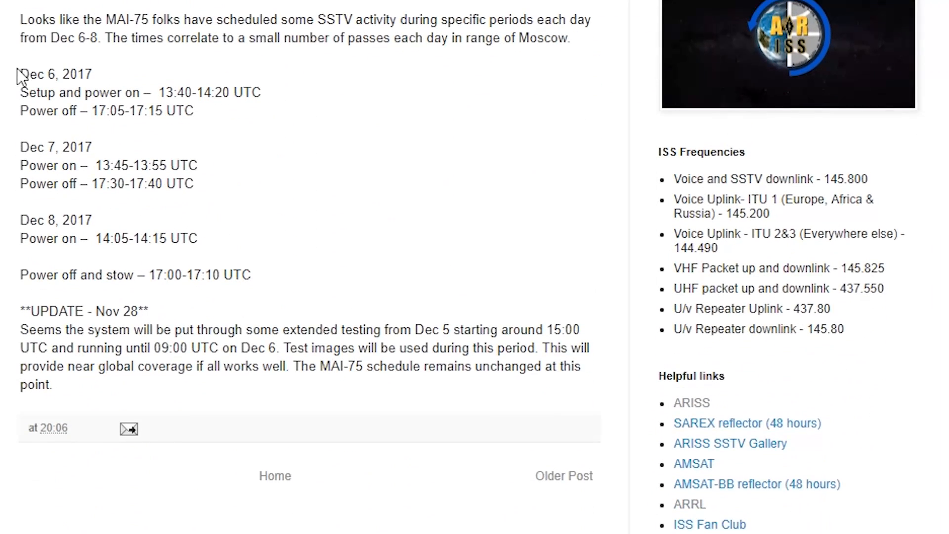
left_click_drag(20, 74, 115, 92)
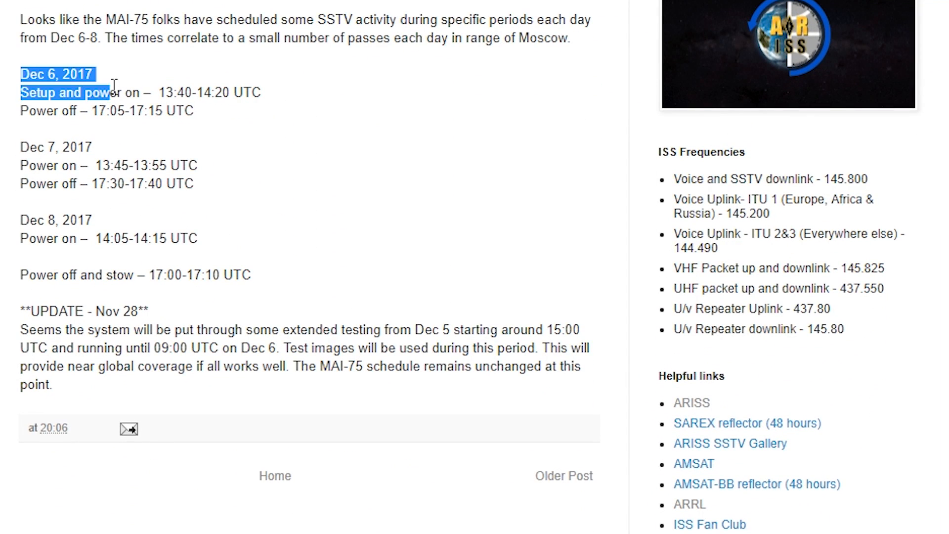
left_click_drag(109, 93, 260, 95)
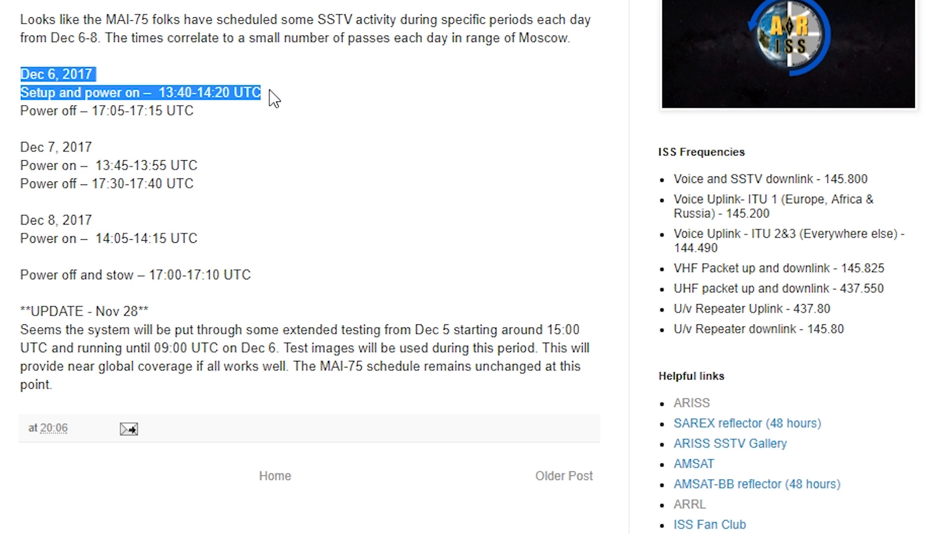
left_click(179, 92)
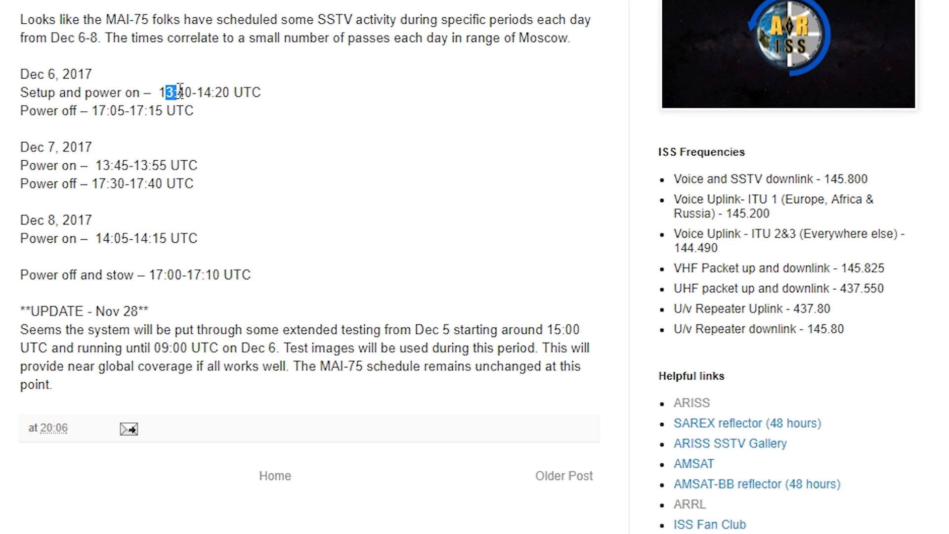
double_click(149, 110)
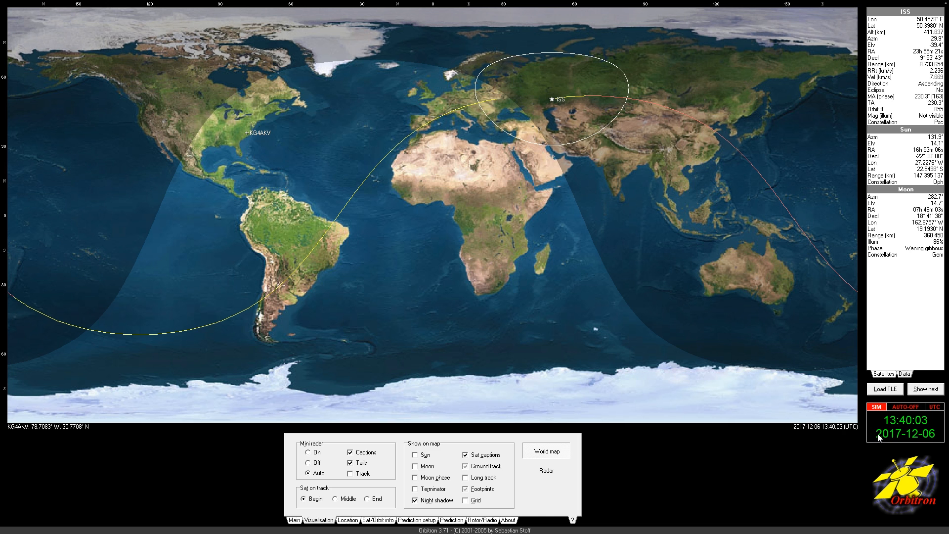
mouse_move(680, 341)
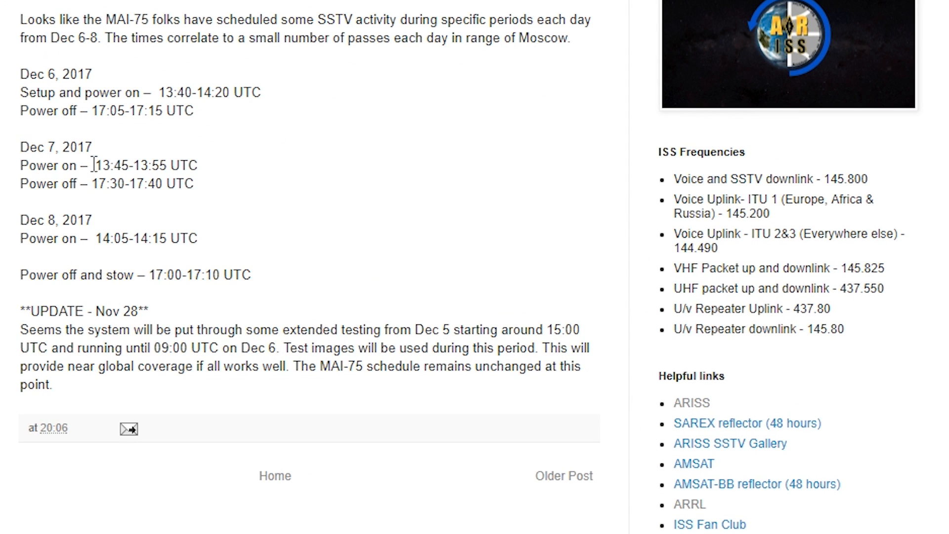
Select the Dec 7 13:45 power-on time and hide the tracker to return to the schedule
double_click(144, 184)
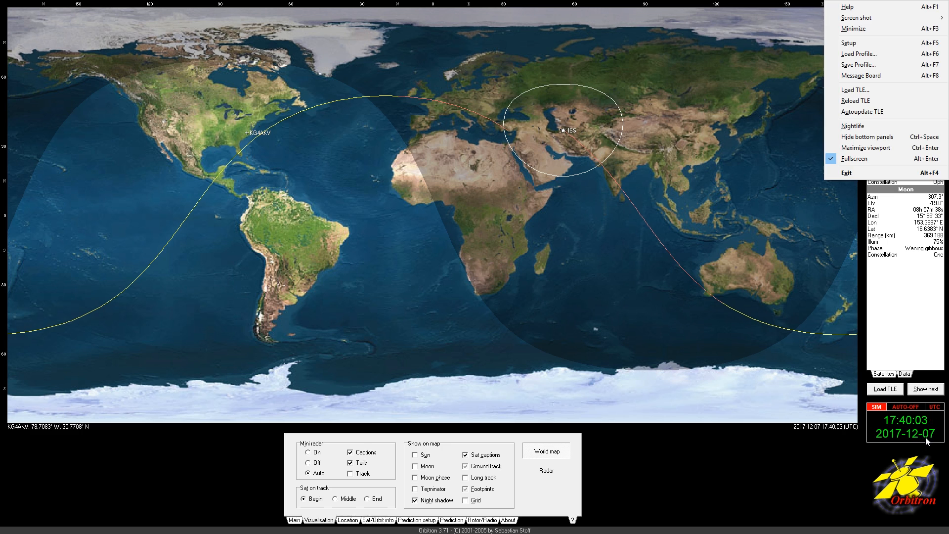
left_click(861, 75)
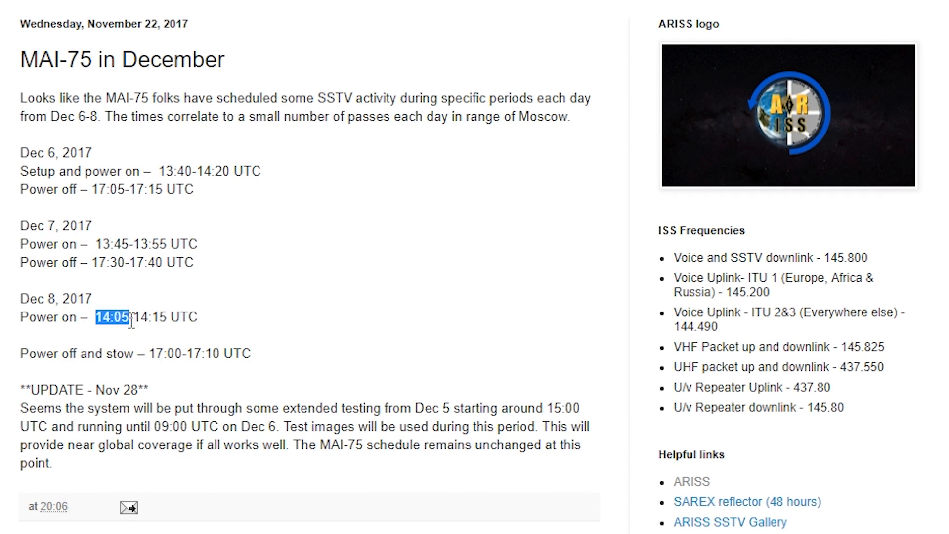
Select the Dec 8 14:05 power-on time, view it in the tracker, then note the 17:10 UTC power-off time
double_click(206, 353)
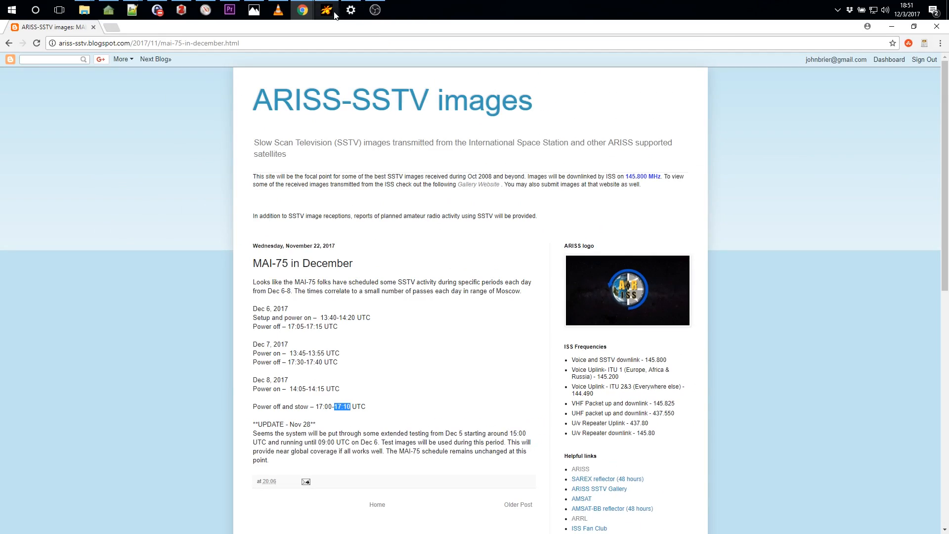
left_click(326, 10)
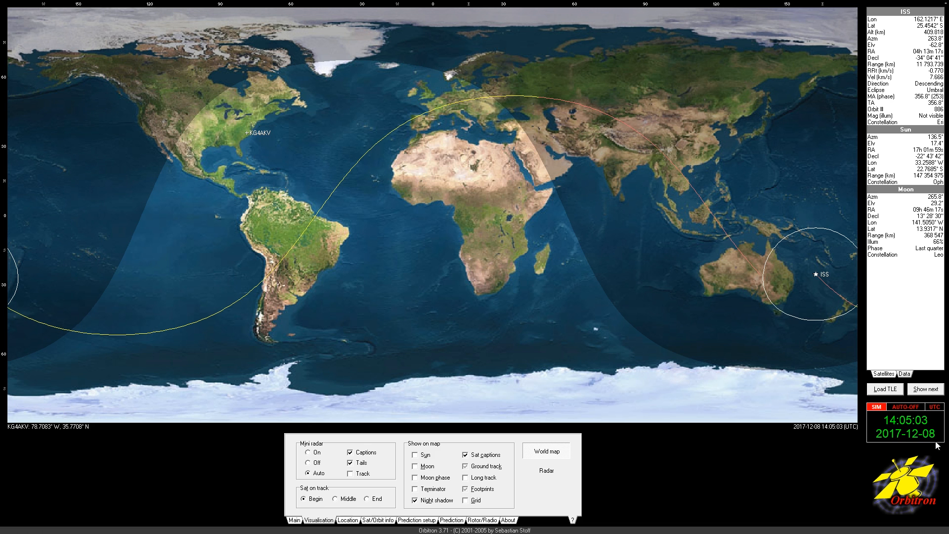
mouse_move(792, 417)
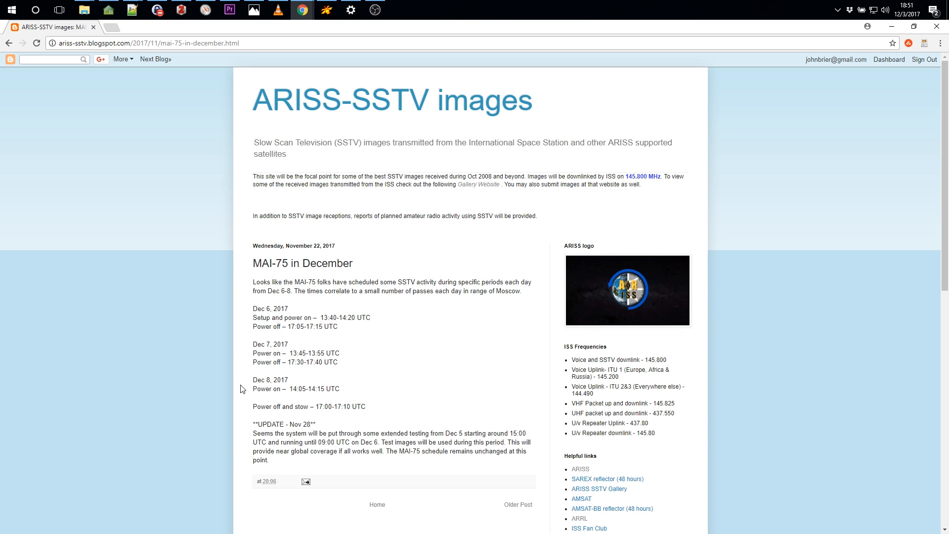
double_click(350, 406)
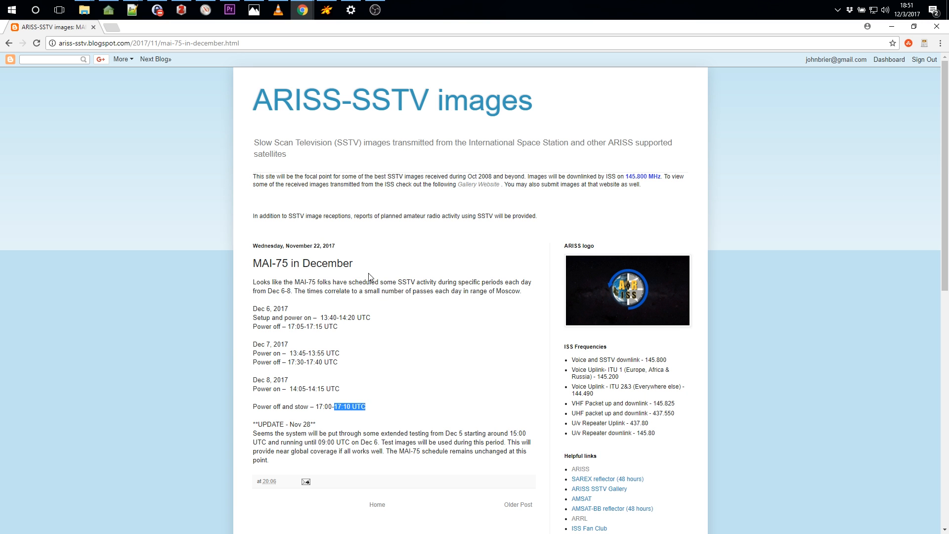
left_click(795, 27)
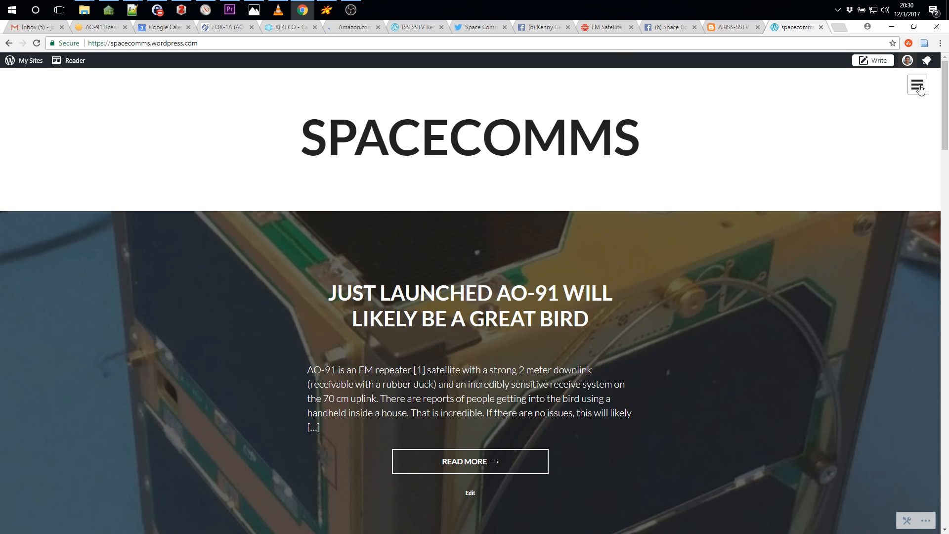
Go to the ISS SSTV Reception Hints page on Spacecomms and jump to its Hints section
left_click(916, 84)
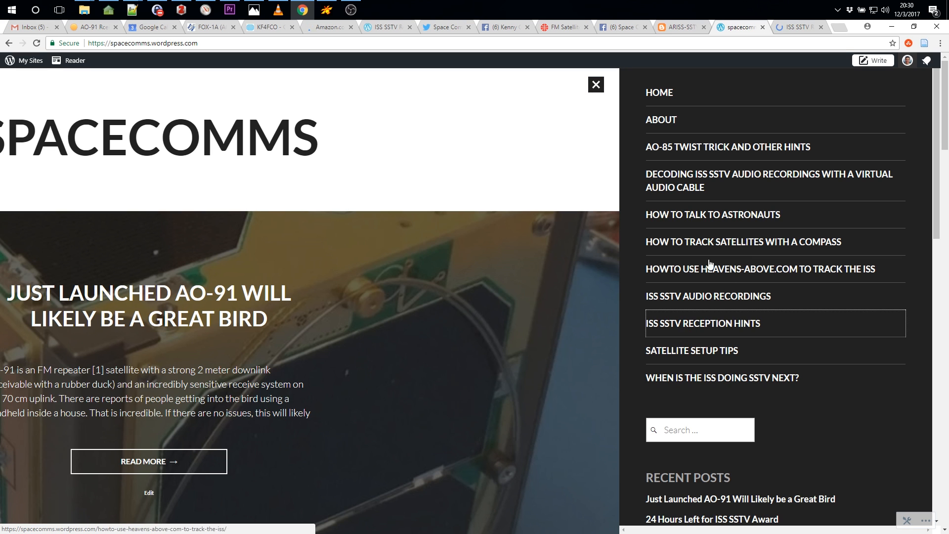
left_click(703, 323)
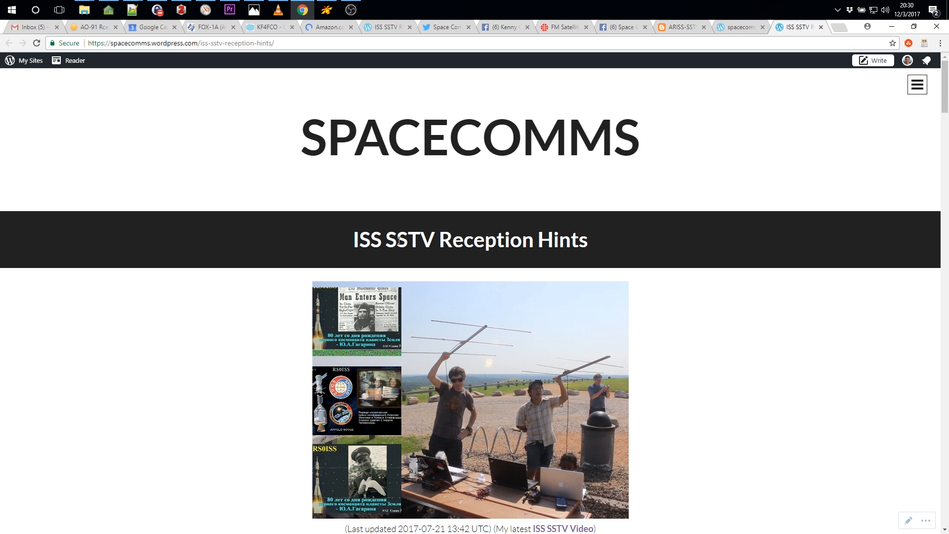
scroll("down", 3)
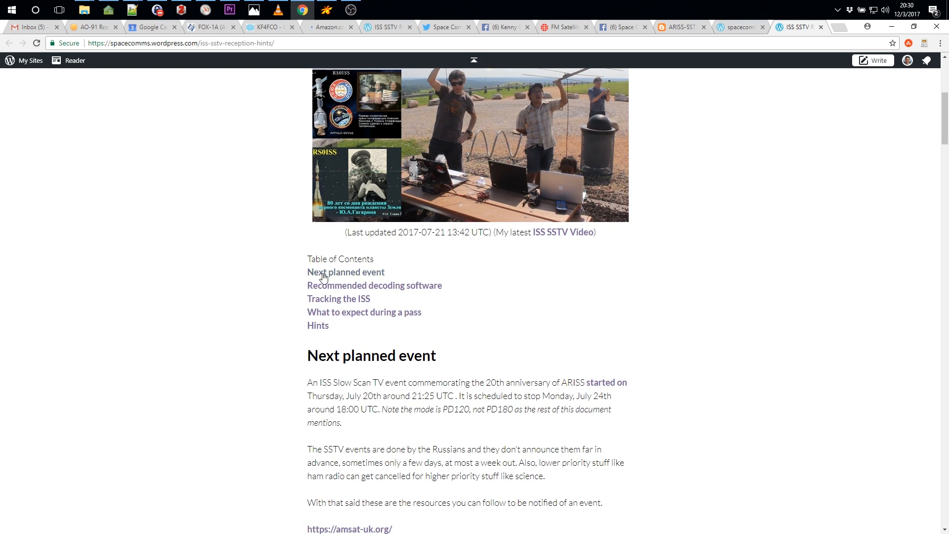
double_click(374, 285)
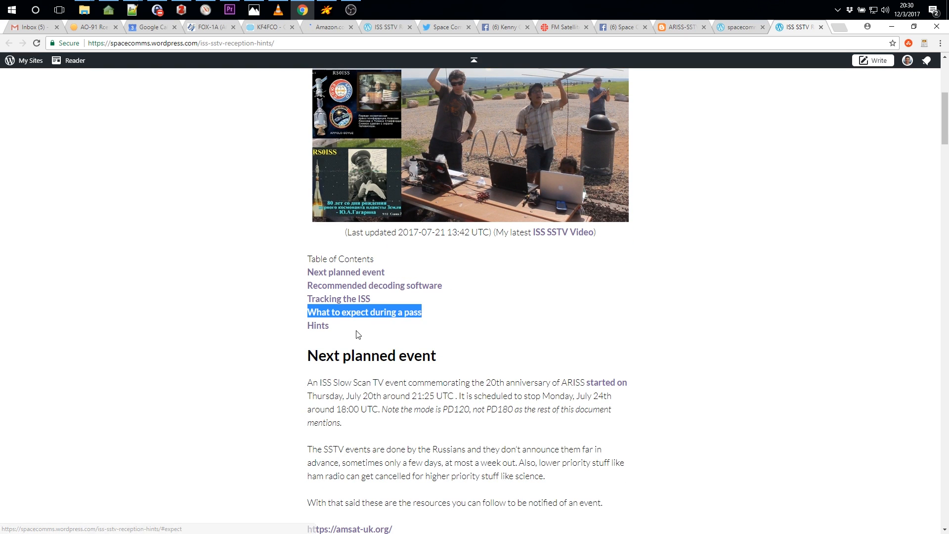
left_click(318, 325)
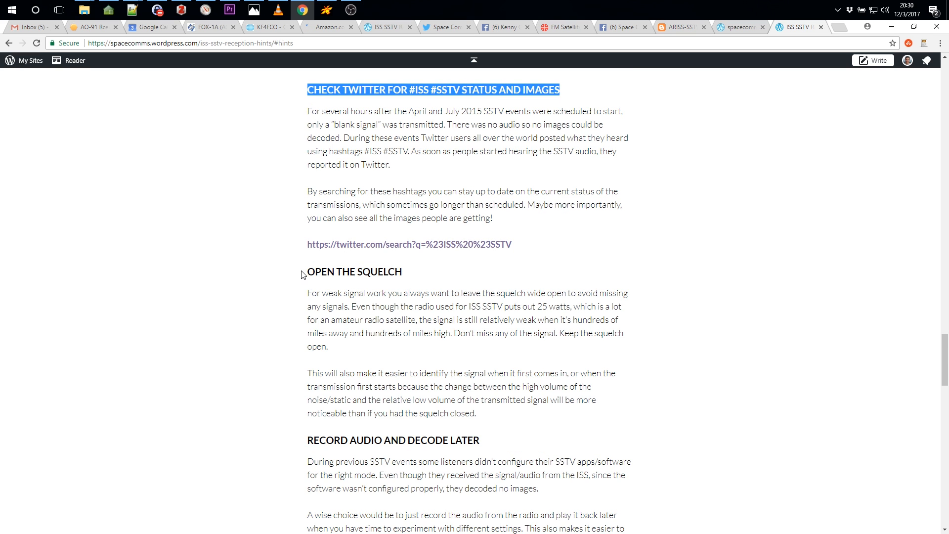
Reach the Test Decoding Software hints and follow the youtu.be link to the PD180 test recording
scroll("down", 3)
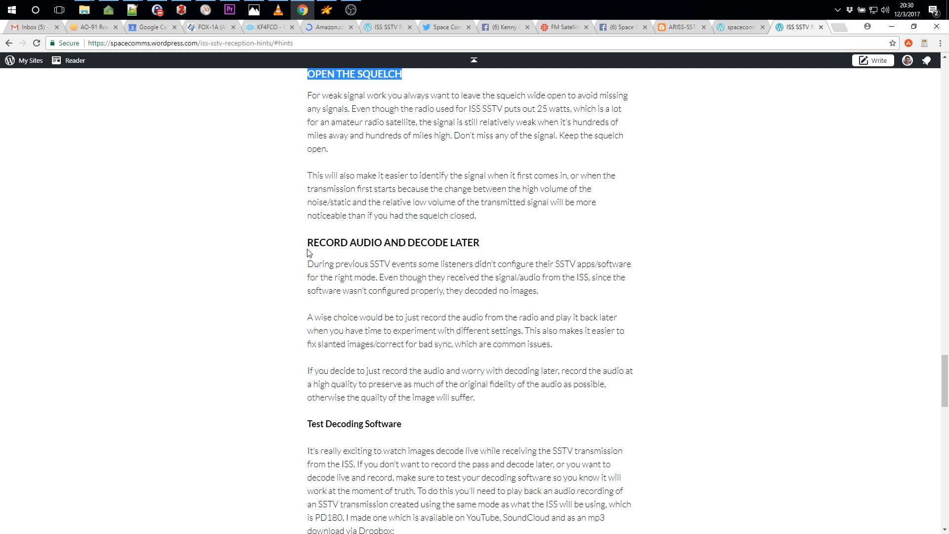
scroll("down", 3)
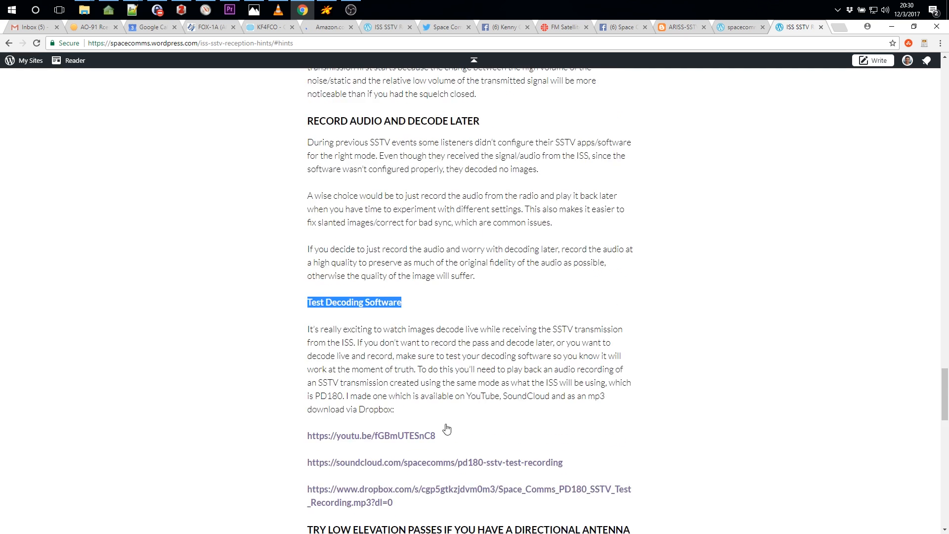
scroll("down", 3)
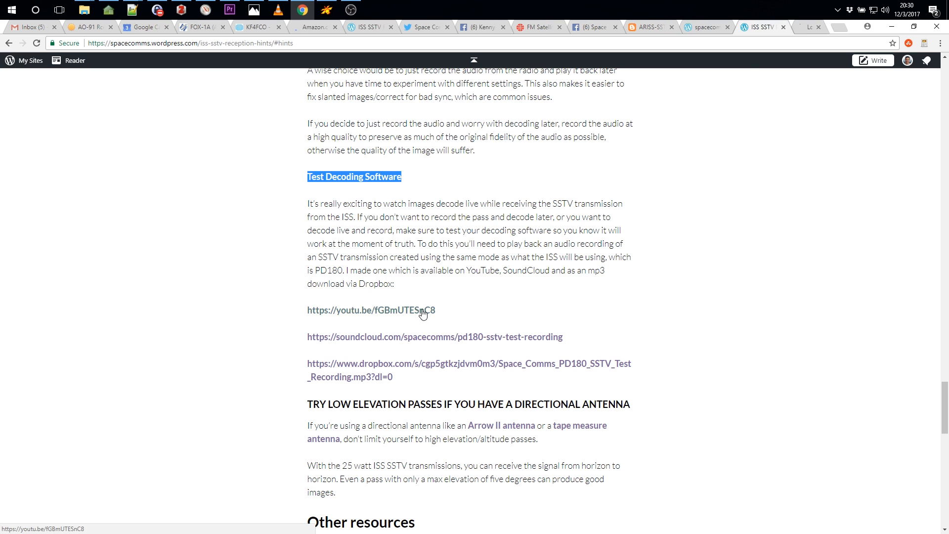
left_click(371, 310)
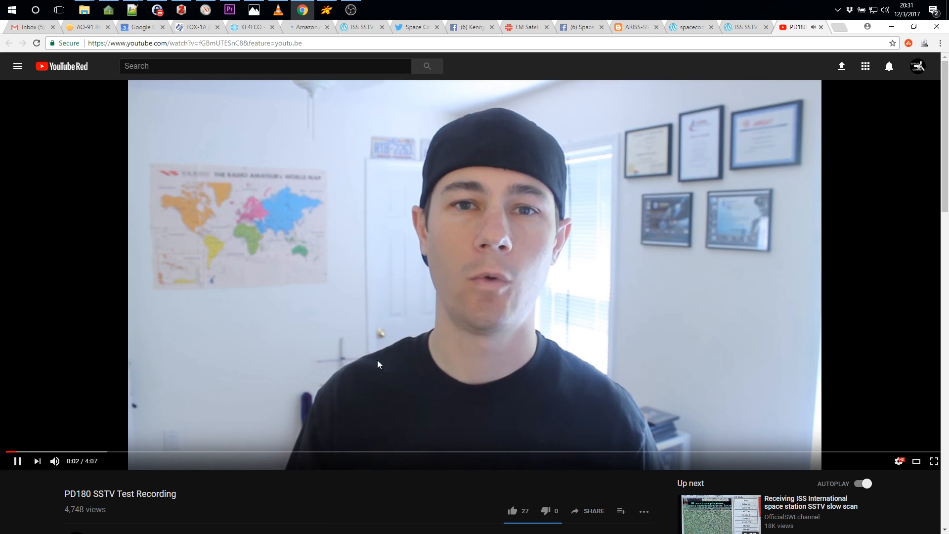
Skim the PD180 SSTV Test Recording video and close it
scroll("down", 3)
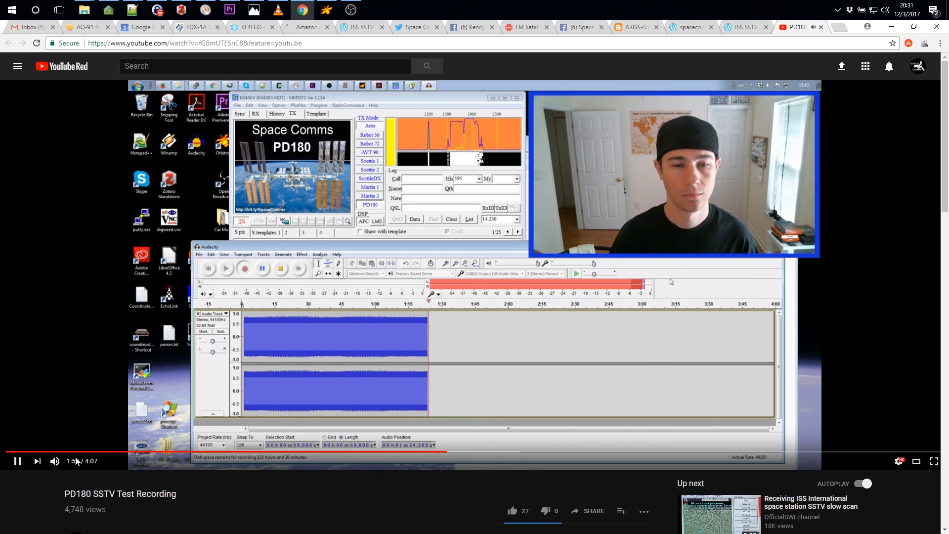
left_click(17, 461)
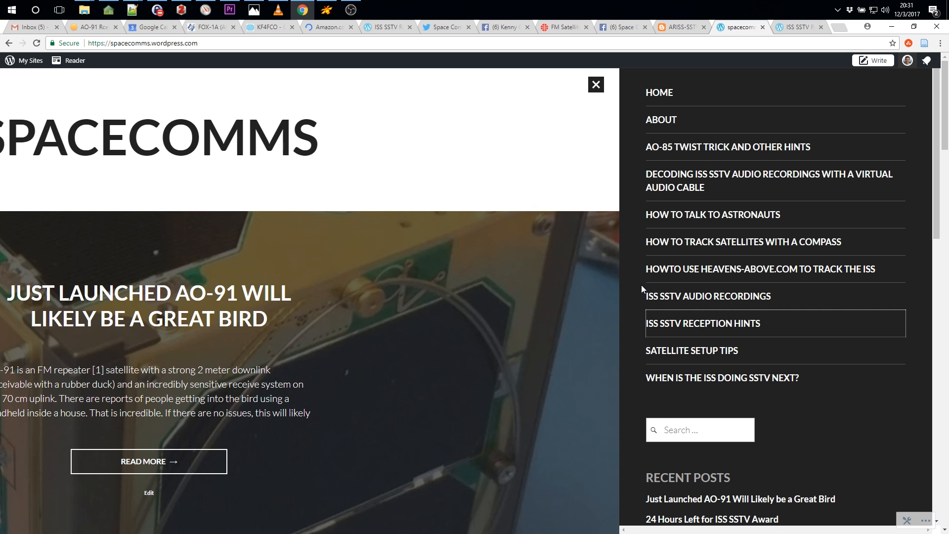
mouse_move(730, 174)
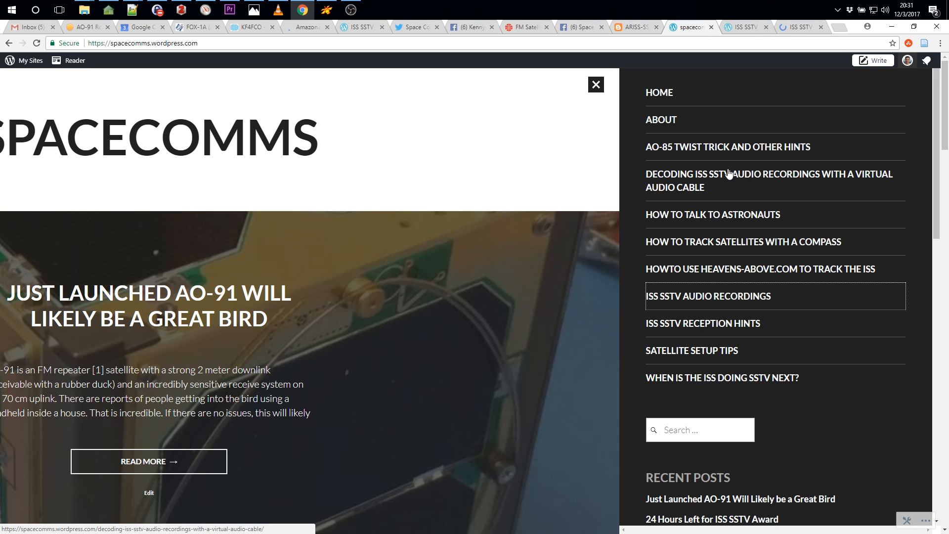
Browse the ISS SSTV Audio Recordings page through its archives and sample images, then return to the Spacecomms home page
left_click(709, 295)
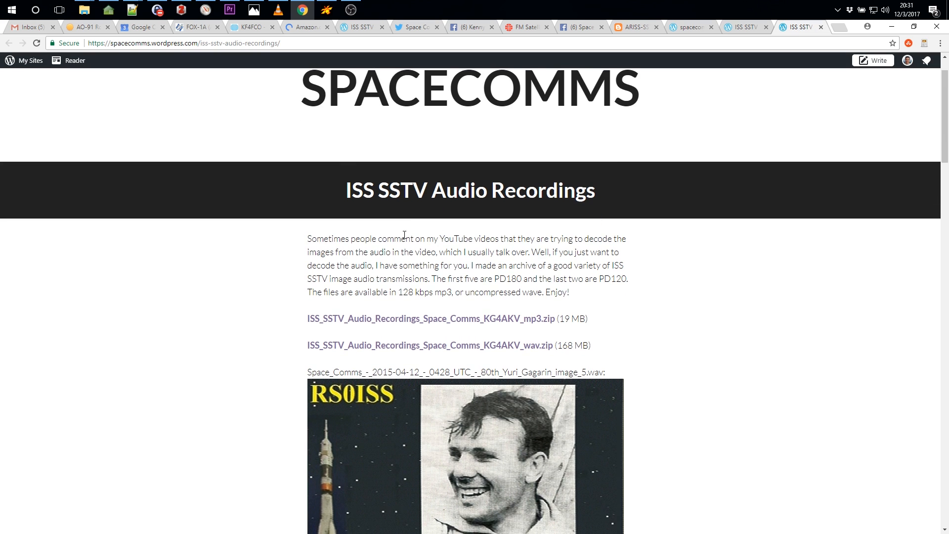
scroll("down", 3)
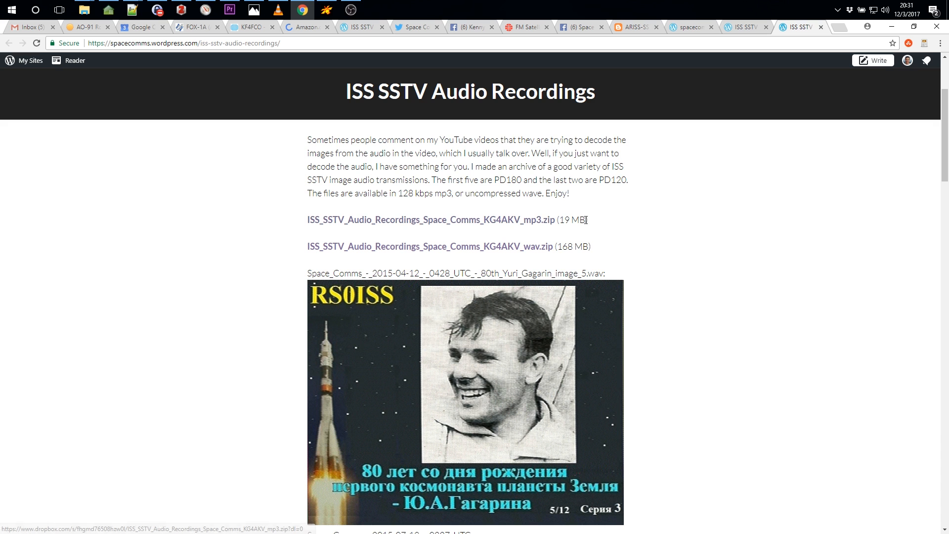
scroll("down", 3)
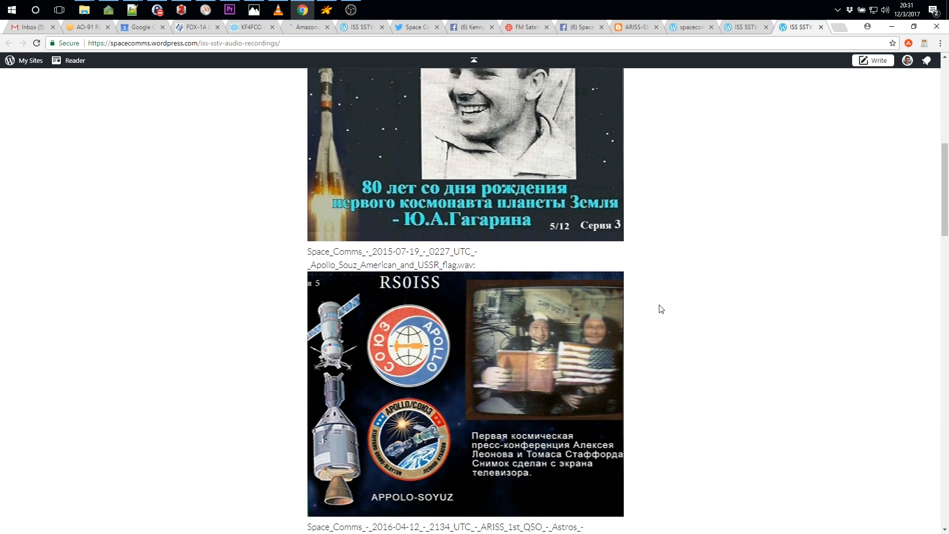
scroll("down", 3)
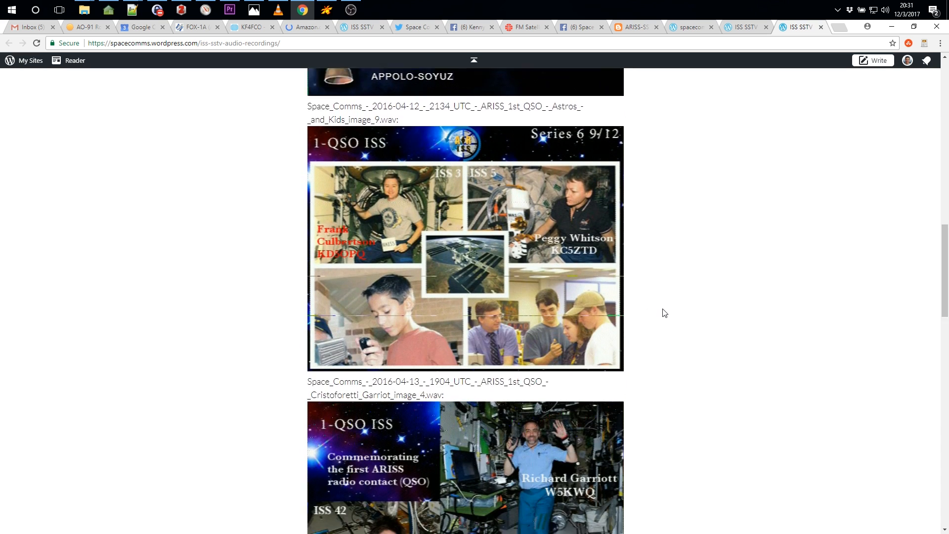
scroll("down", 3)
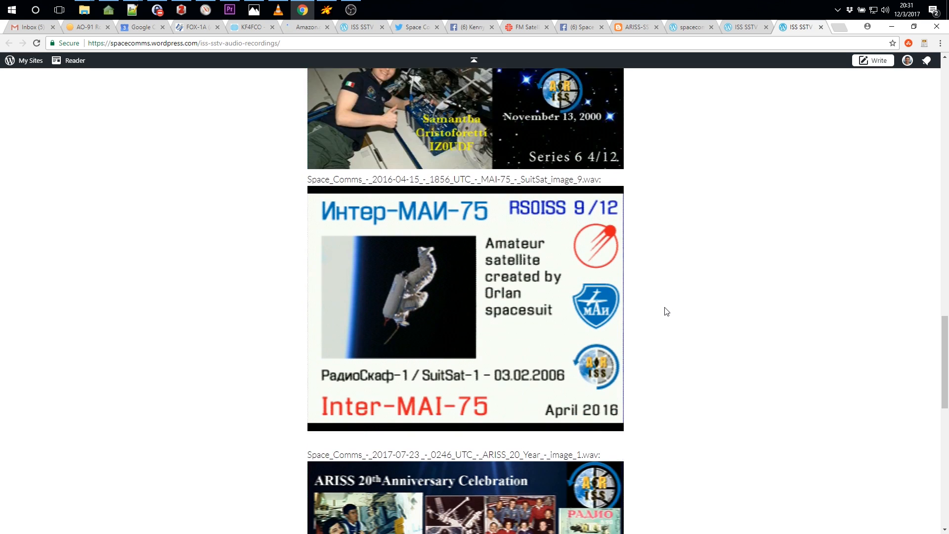
scroll("down", 3)
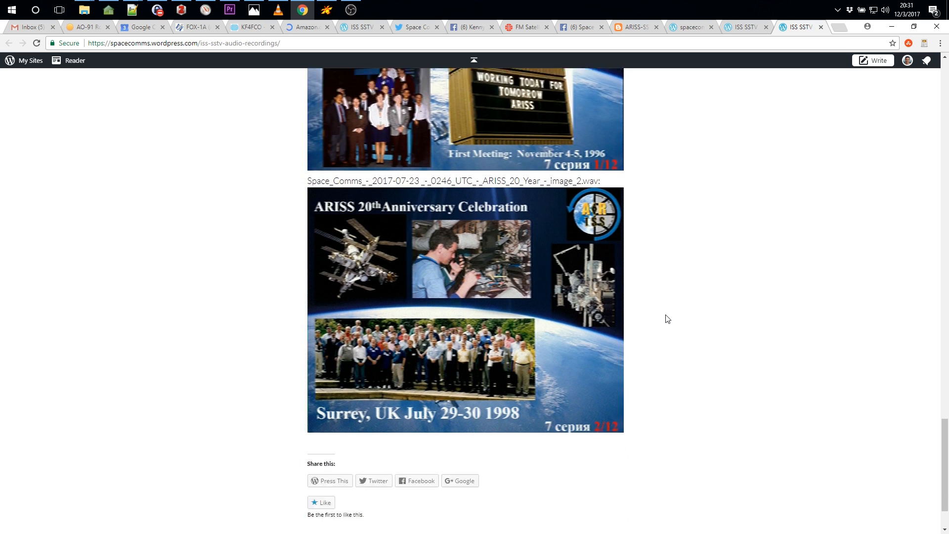
left_click(690, 28)
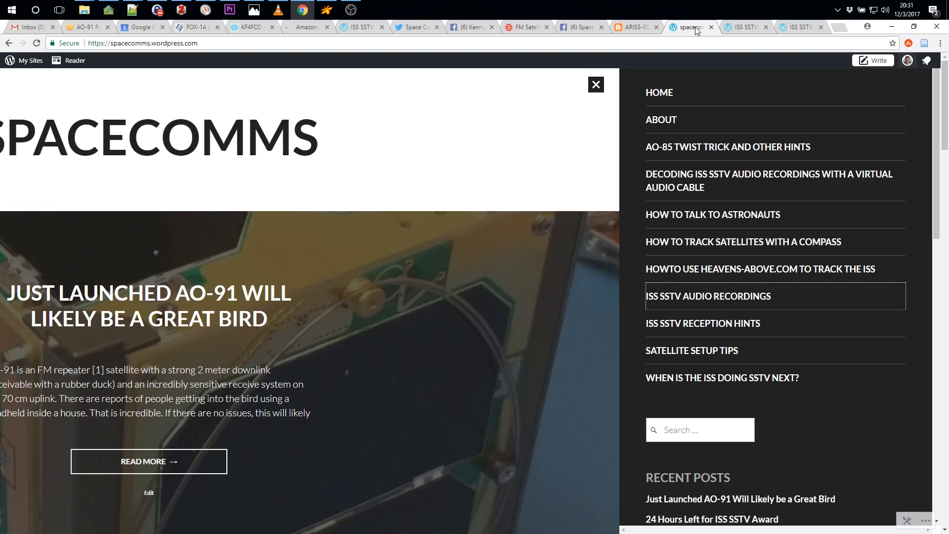
mouse_move(753, 97)
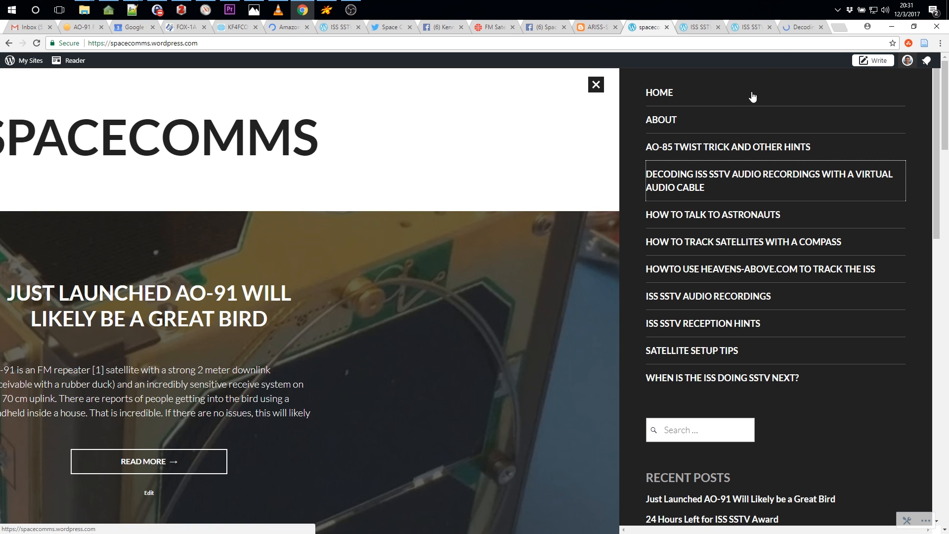
Read the software list in the 'Decoding ISS SSTV Audio Recordings with a Virtual Audio Cable' guide, then start a blank tab
left_click(771, 180)
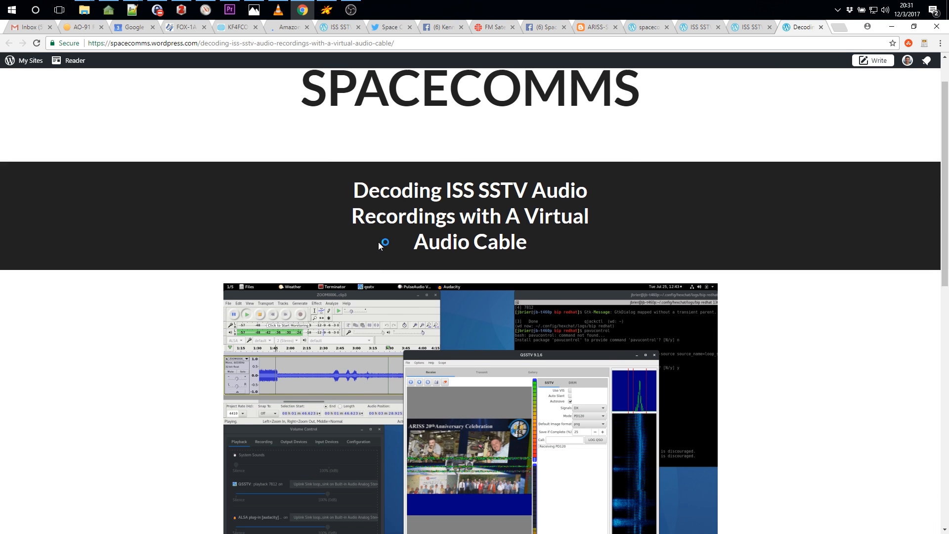
scroll("down", 3)
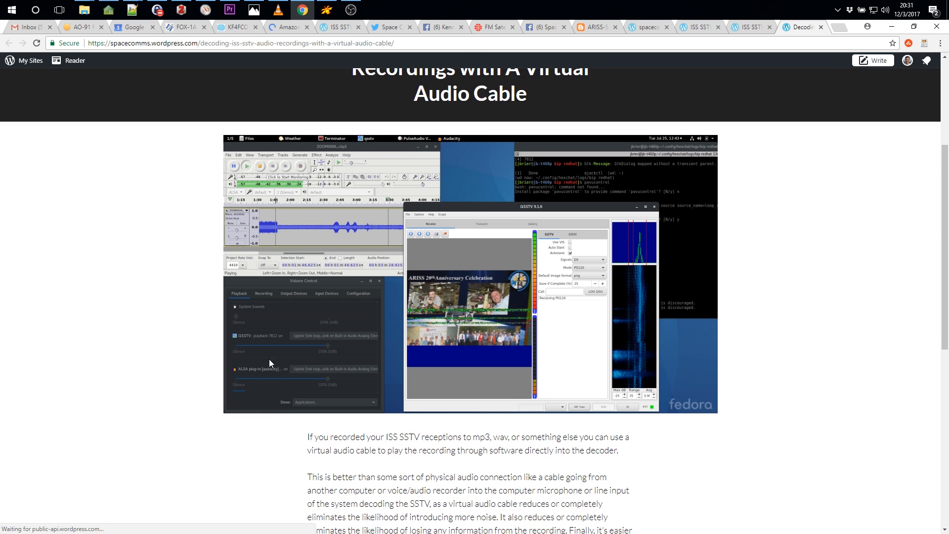
scroll("down", 3)
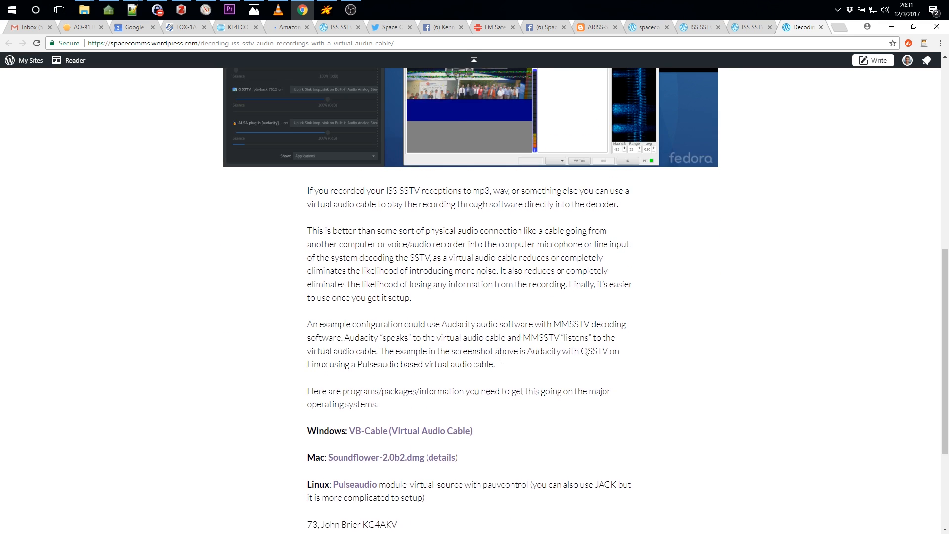
left_click(832, 27)
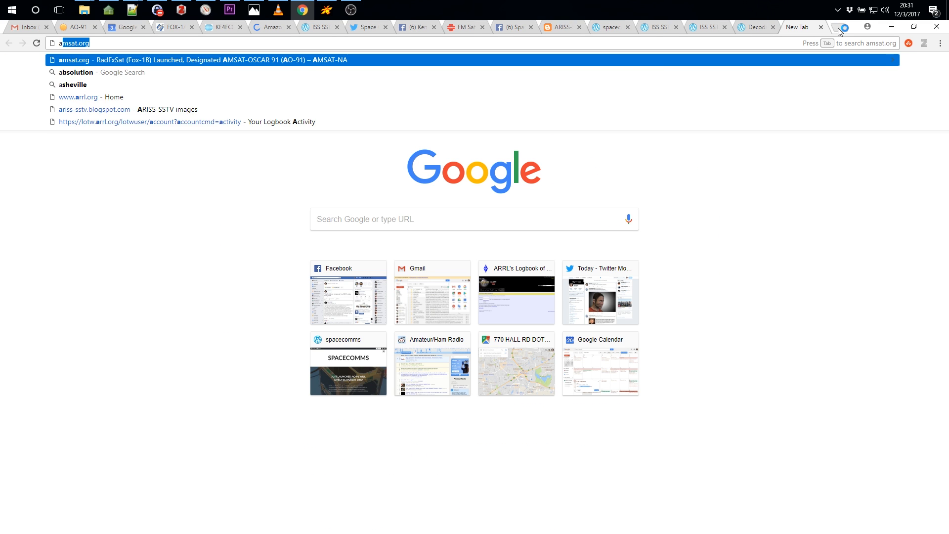
Search 'amsat-uk sstv', load the AMSAT-UK ISS Slow Scan TV beginners page and read its MMSSTV tips and resource links
type("amsat-uk ss")
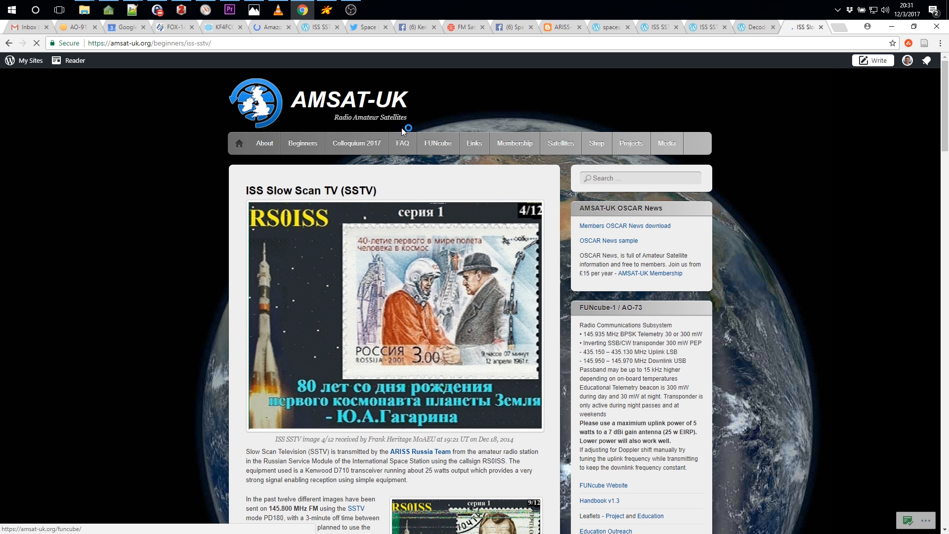
left_click(158, 43)
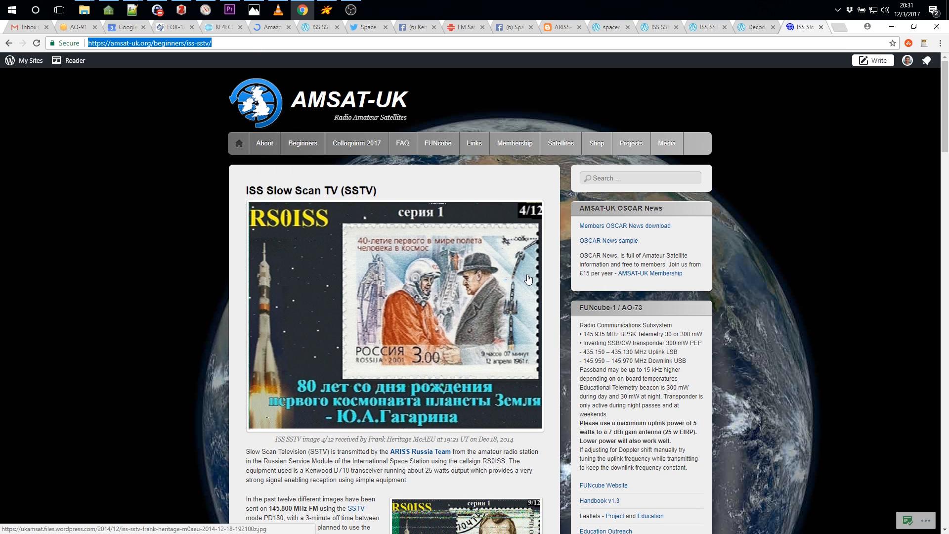
scroll("down", 3)
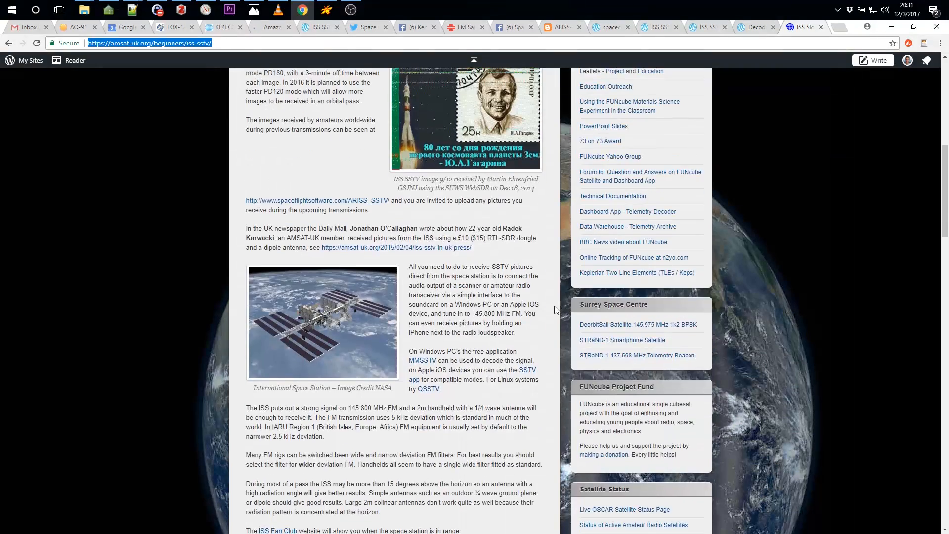
scroll("down", 3)
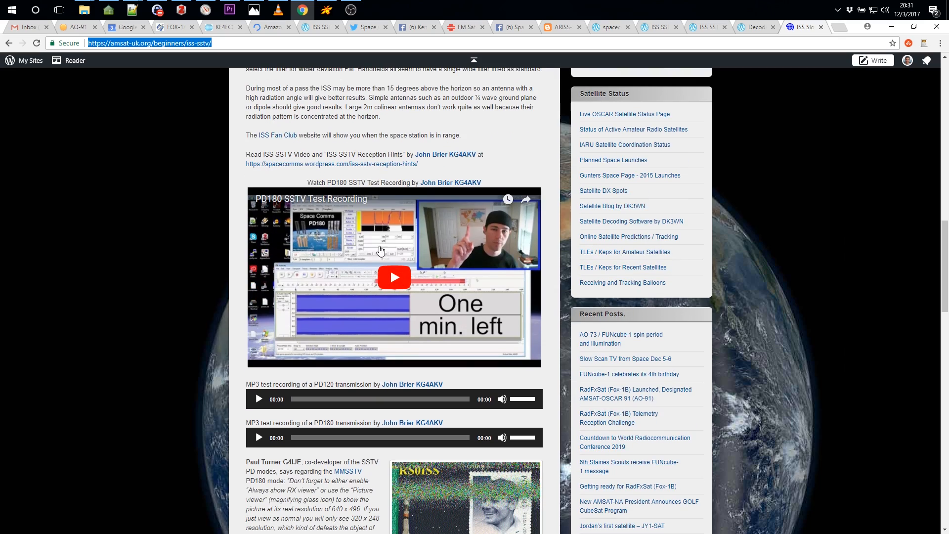
scroll("down", 3)
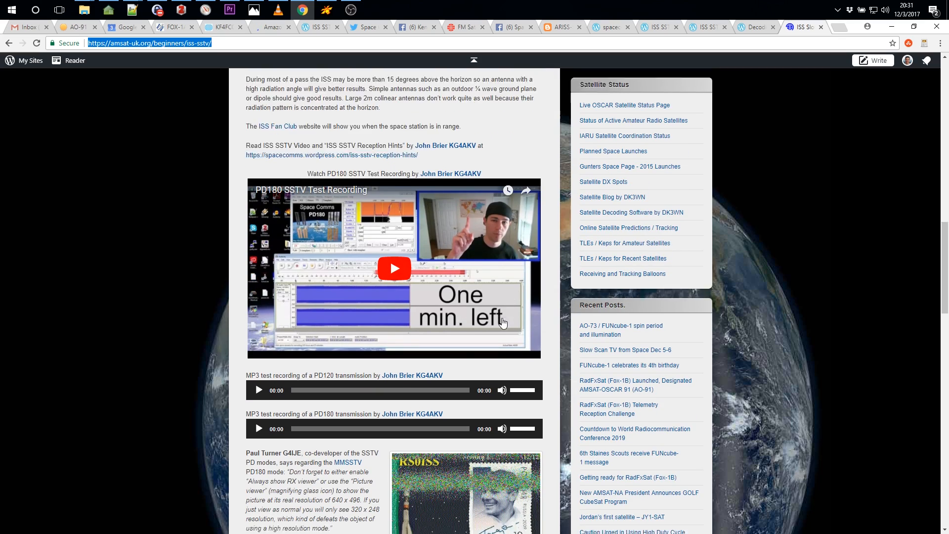
scroll("down", 3)
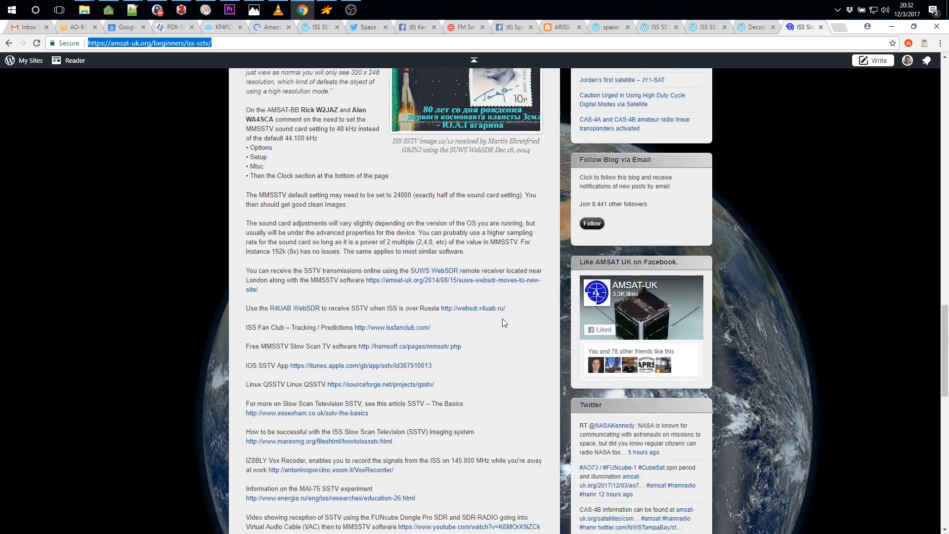
scroll("up", 3)
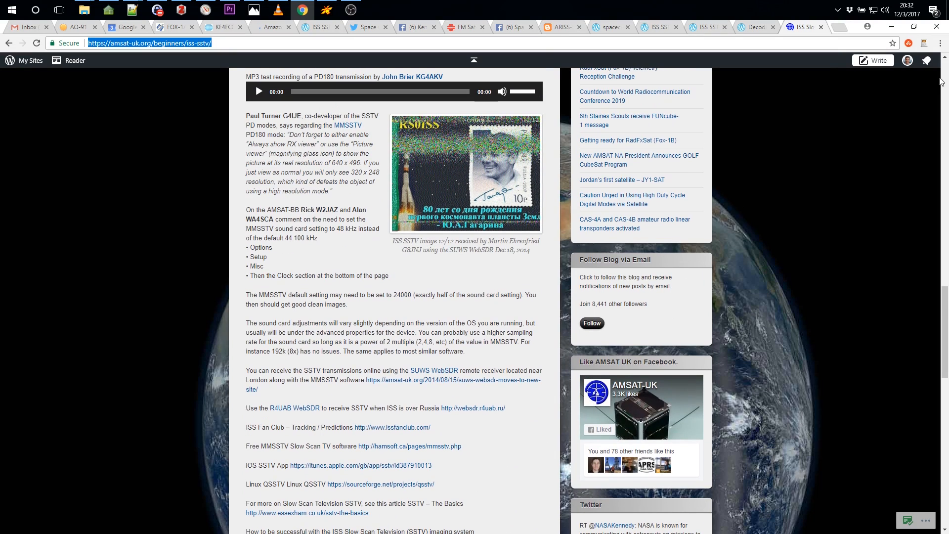
mouse_move(350, 10)
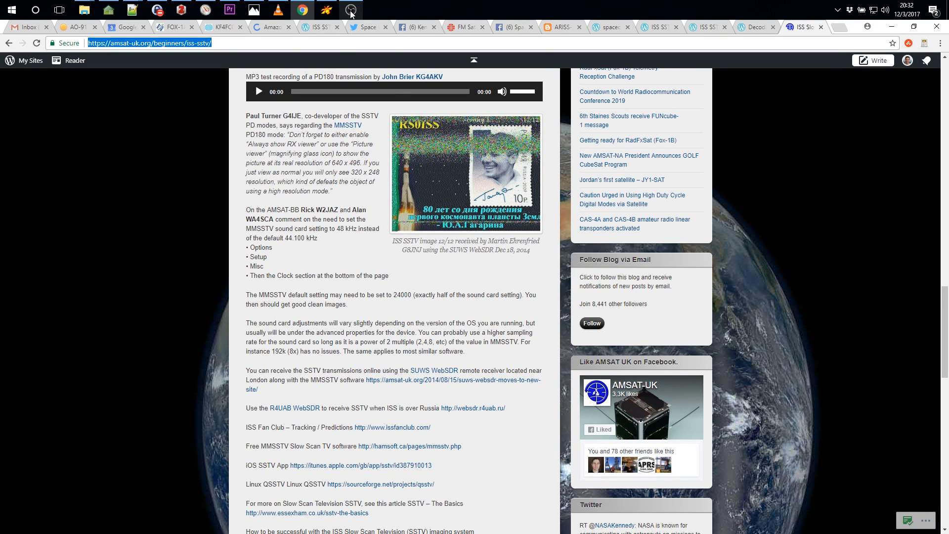
left_click(351, 10)
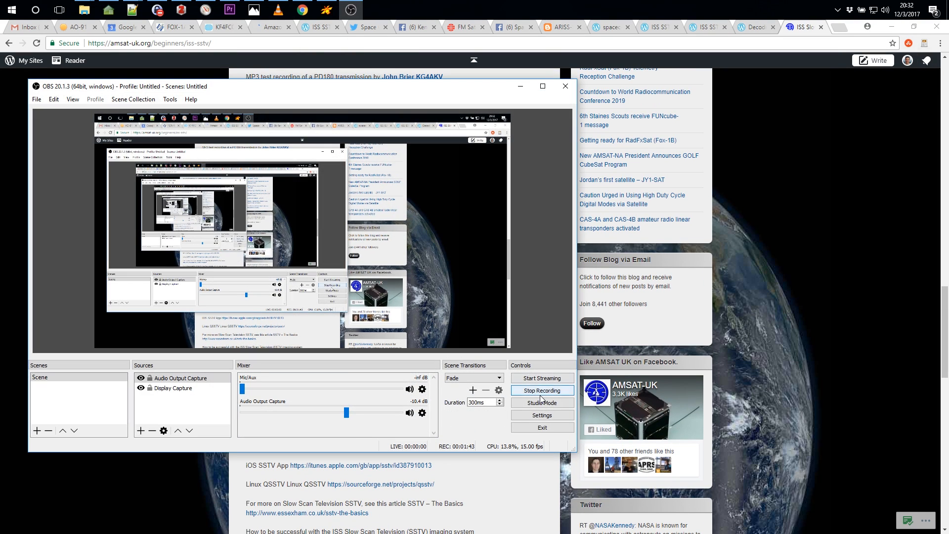